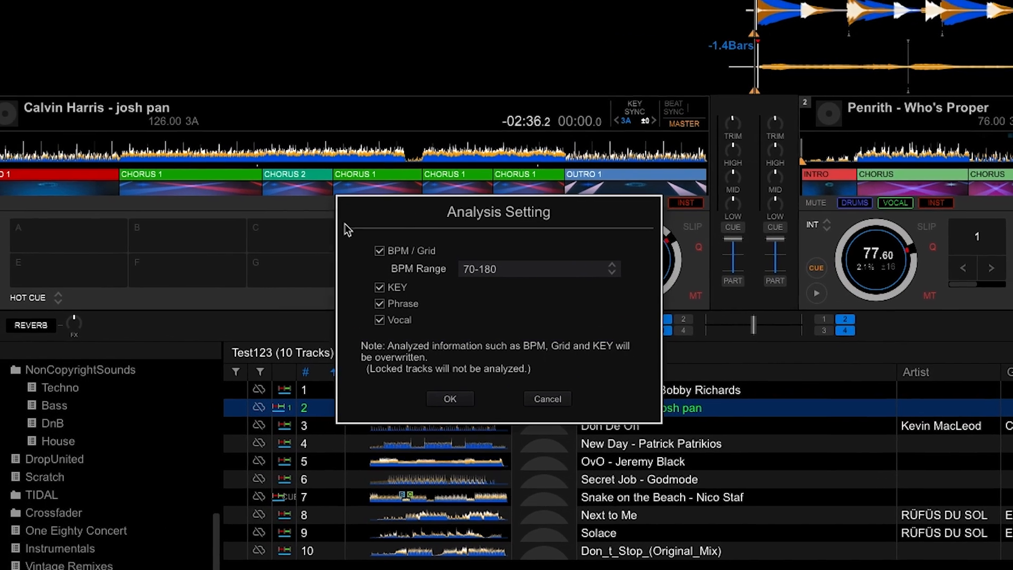
In Grid Edit, relabel the Chorus 1 phrase before the outro as Chorus 2.
click(450, 399)
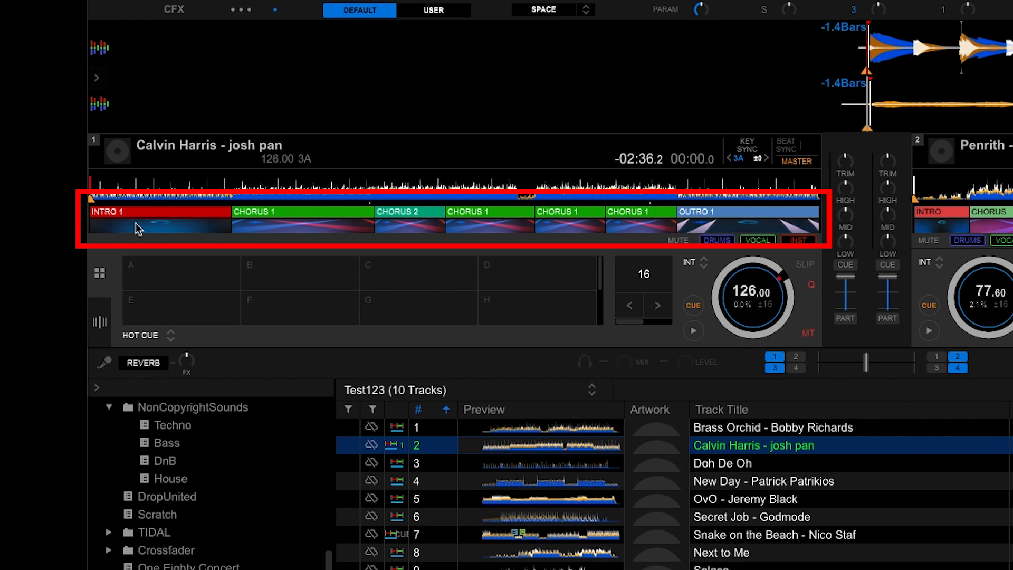
mouse_move(399, 222)
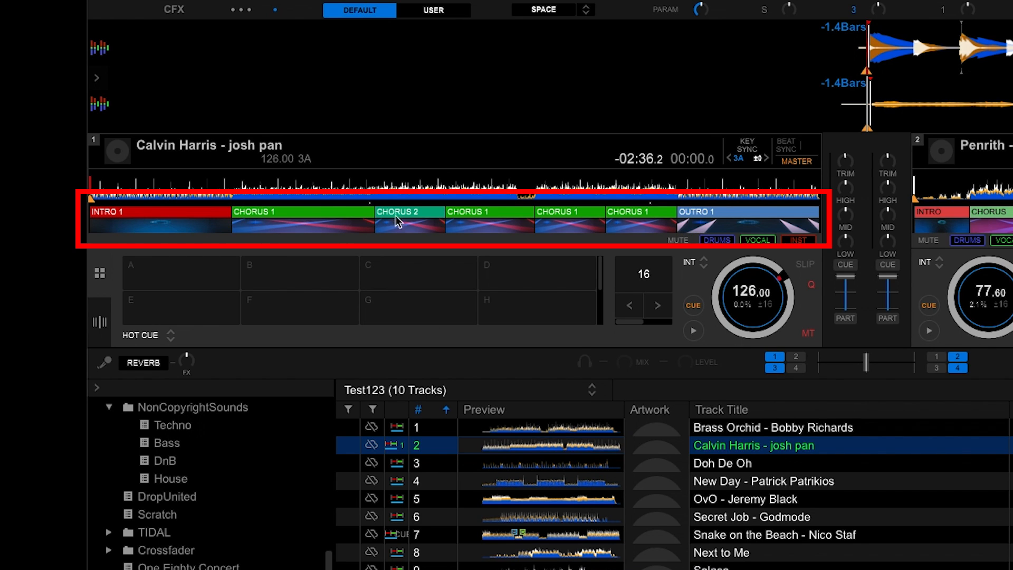
mouse_move(158, 225)
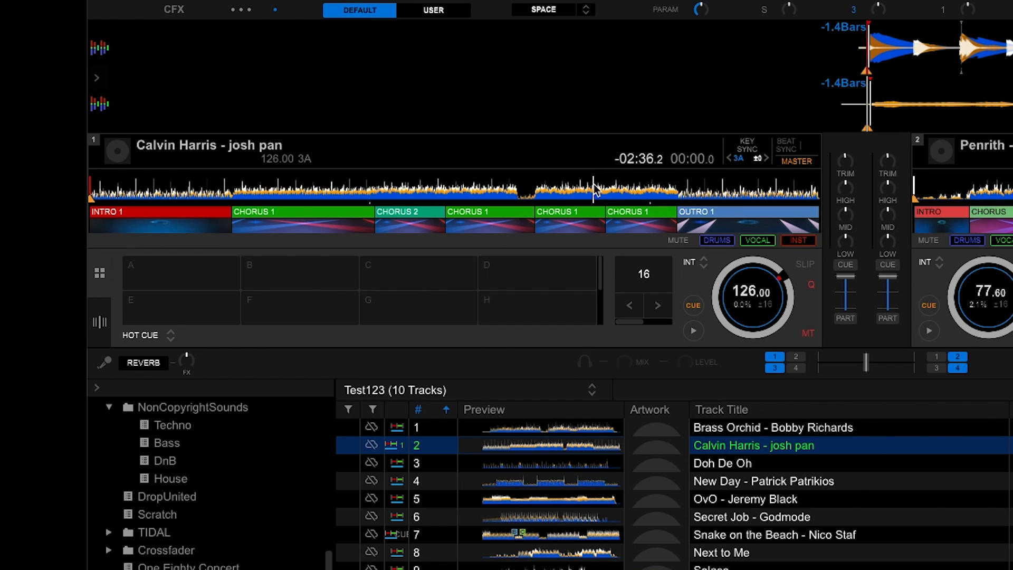
click(101, 321)
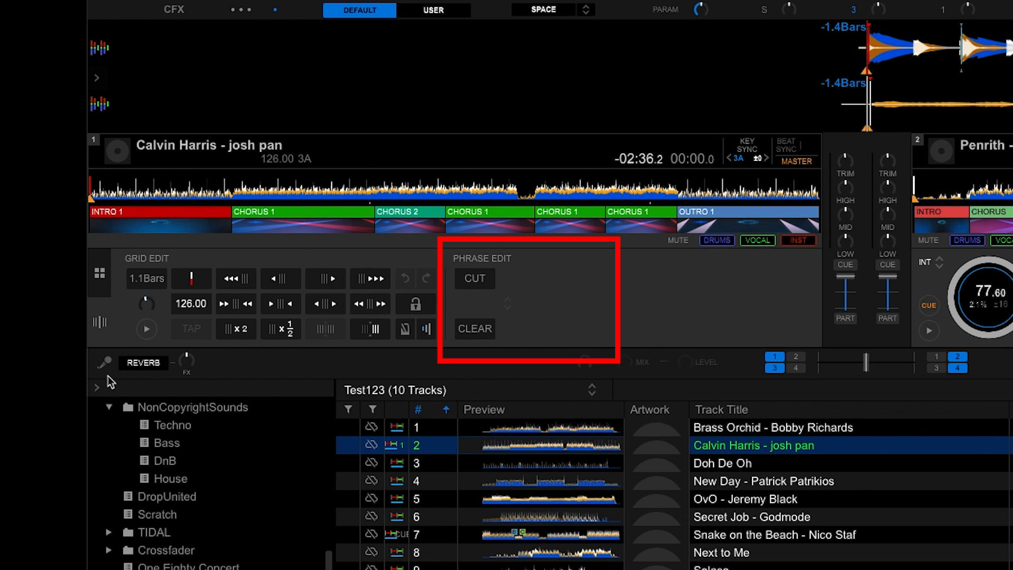
click(565, 212)
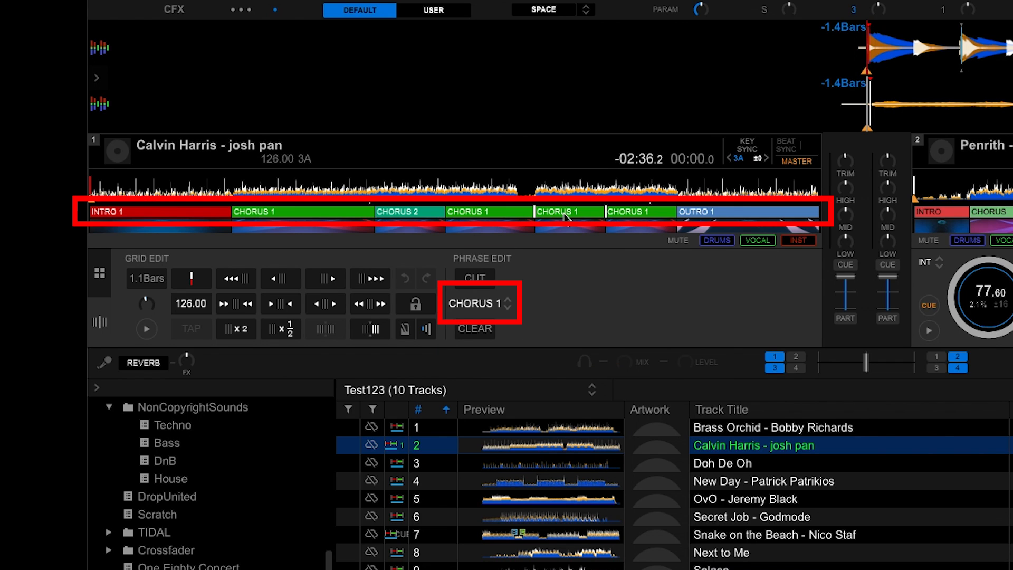
mouse_move(672, 218)
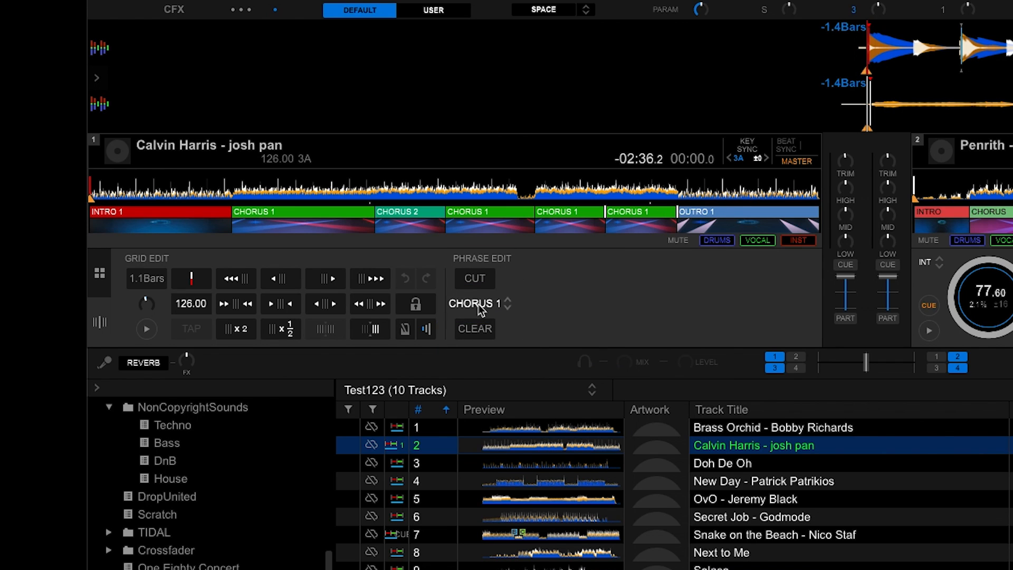
click(477, 304)
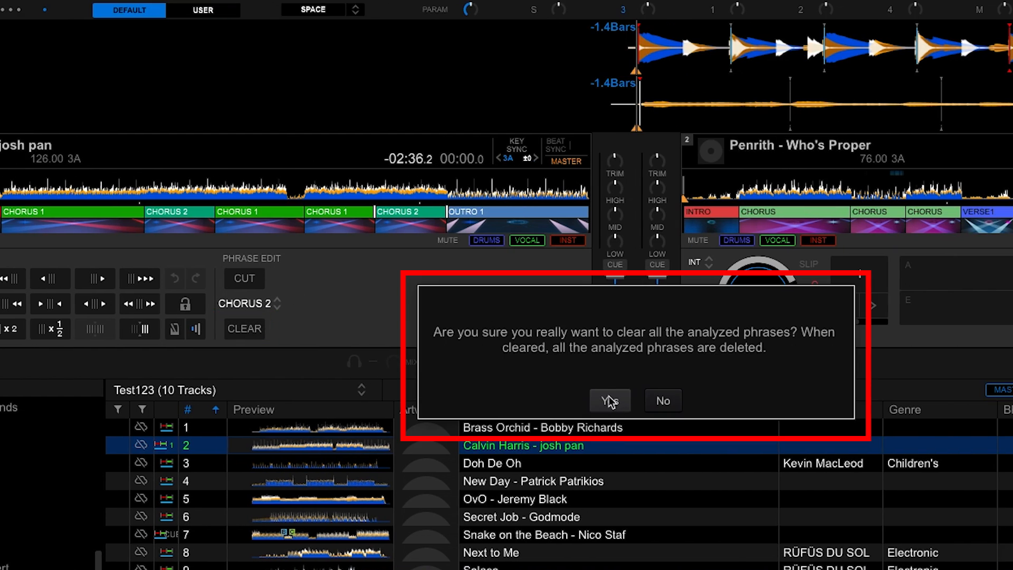
Clear all analyzed phrases, cut two new phrases, and type them as Up 1 and Chorus 1.
click(608, 400)
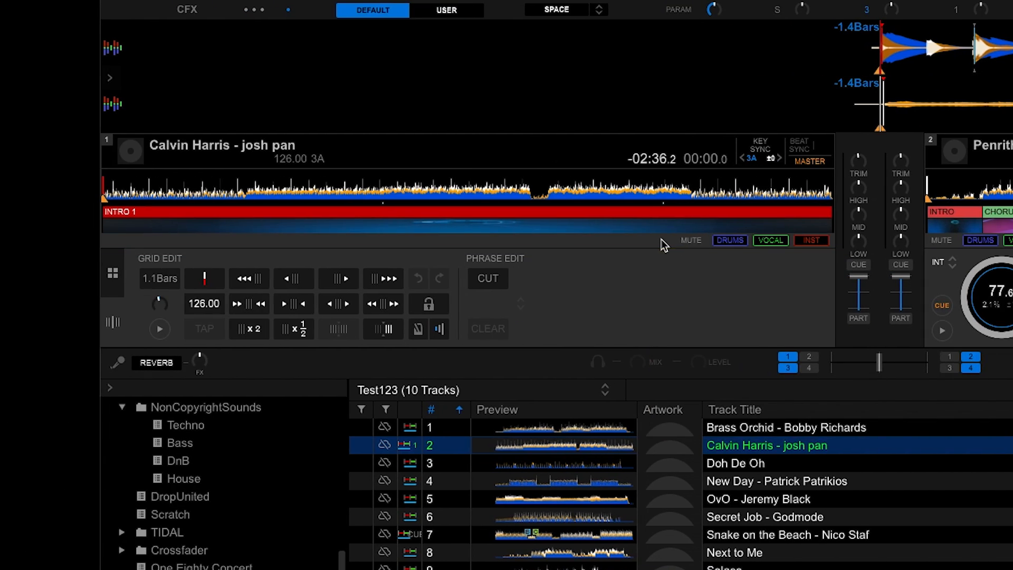
click(474, 278)
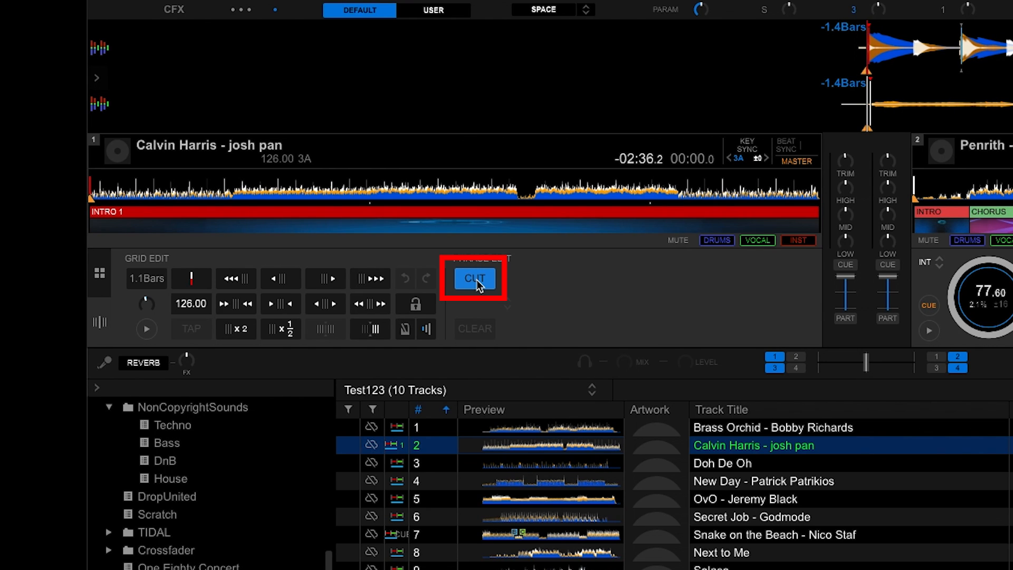
click(474, 278)
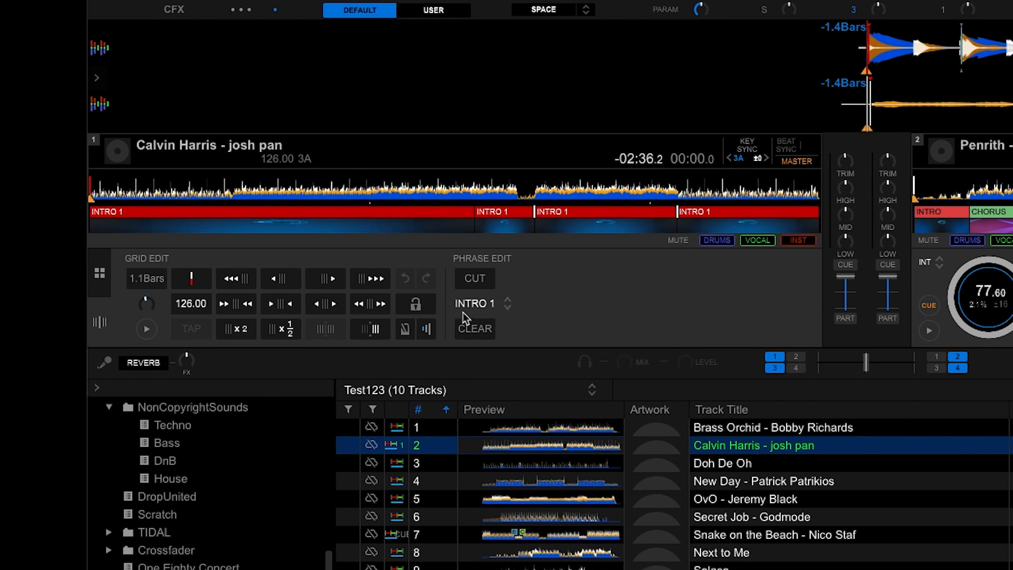
click(603, 211)
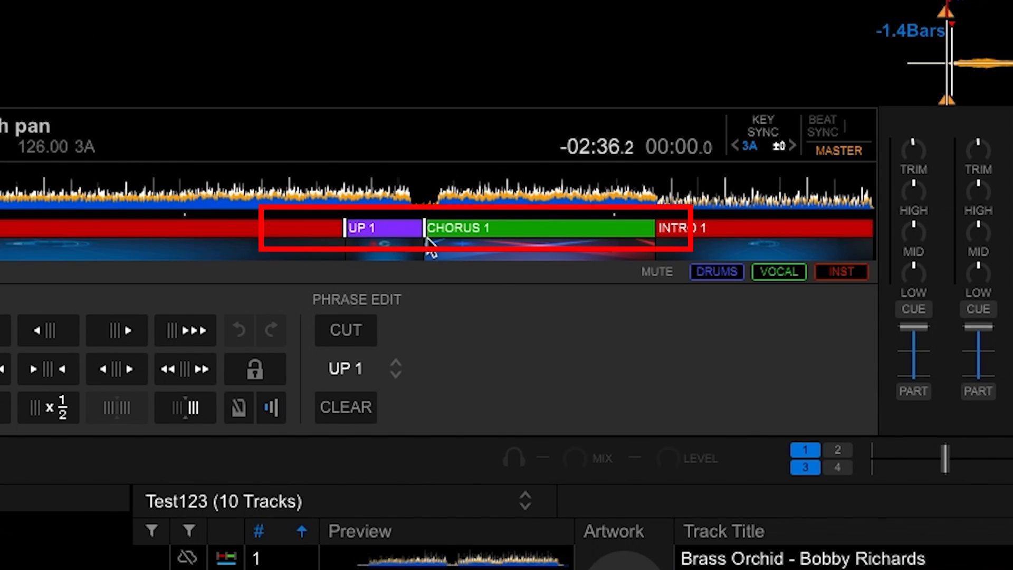
click(858, 35)
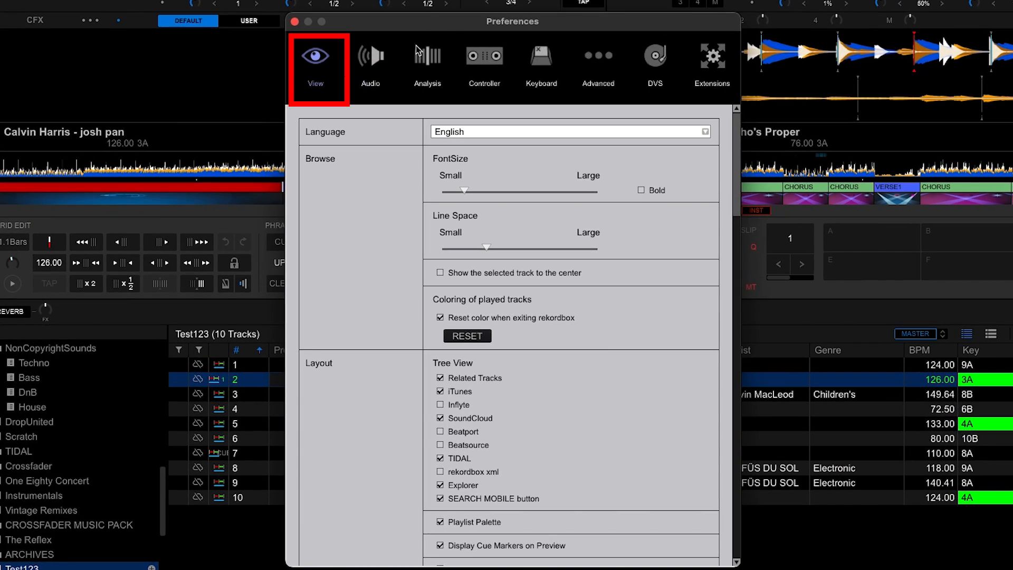
Scroll down through the settings in the Preferences window.
scroll(down, 3)
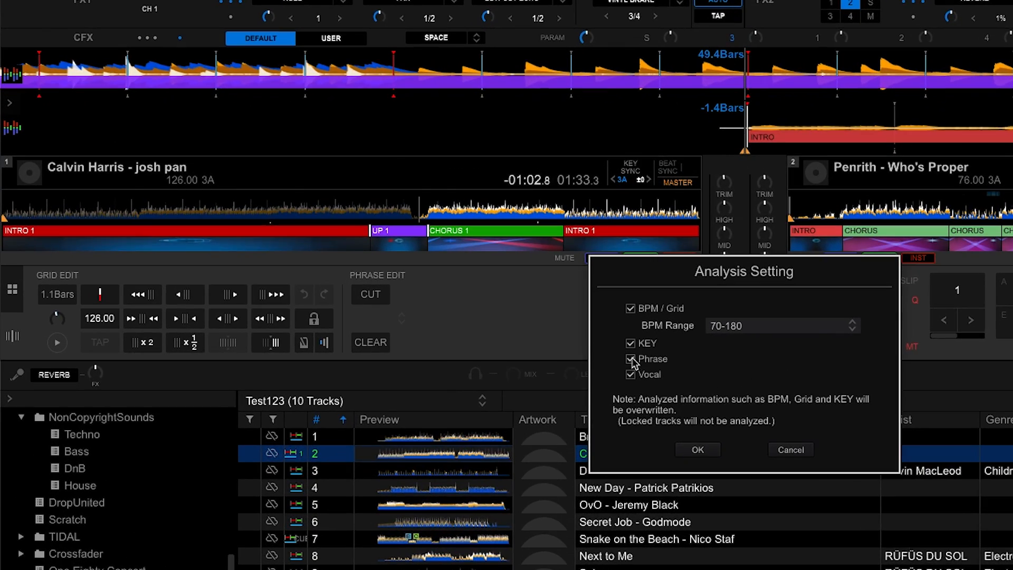
Re-analyze Calvin Harris - josh pan with Phrase checked to restore default phrases.
click(696, 449)
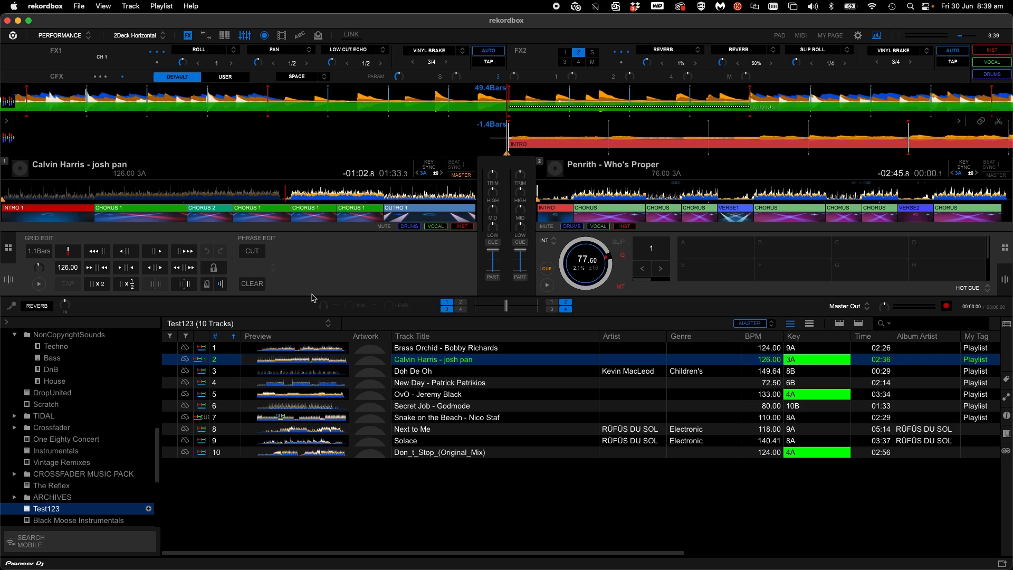
mouse_move(372, 265)
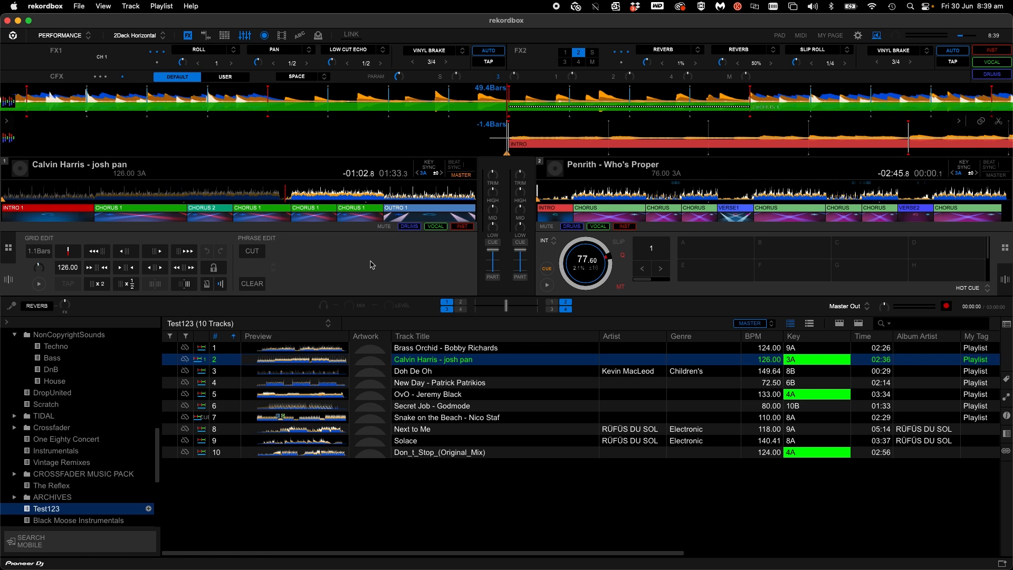
mouse_move(354, 264)
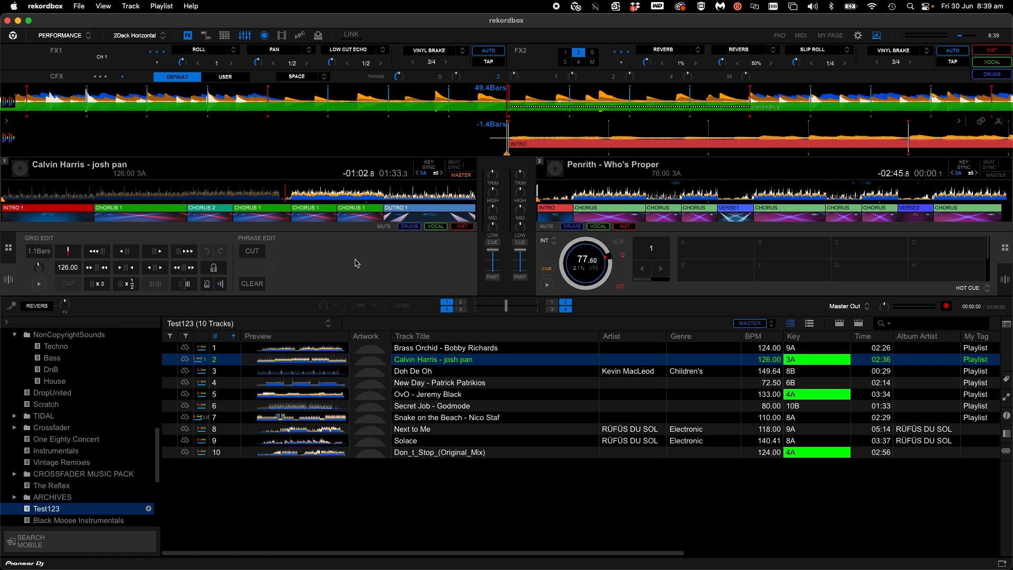